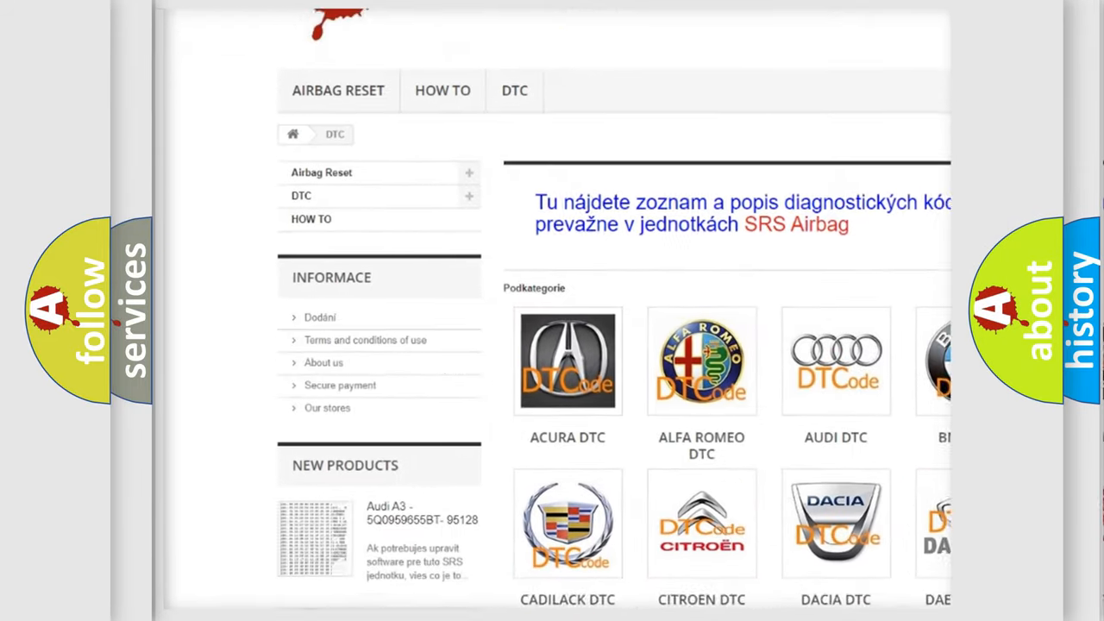
pyautogui.scroll(-3)
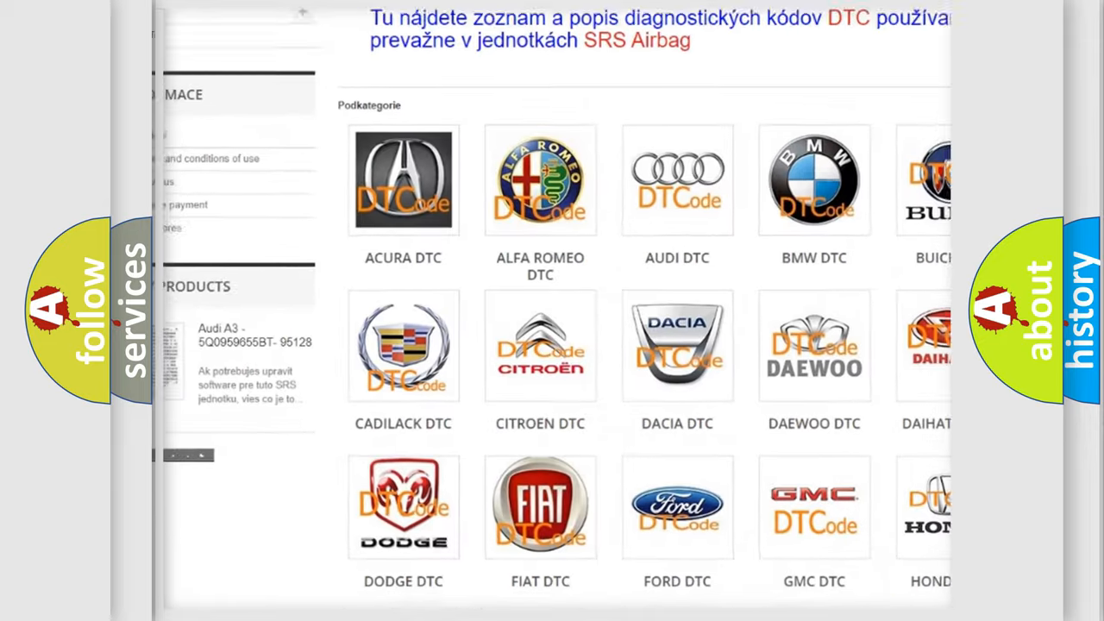
pyautogui.scroll(-3)
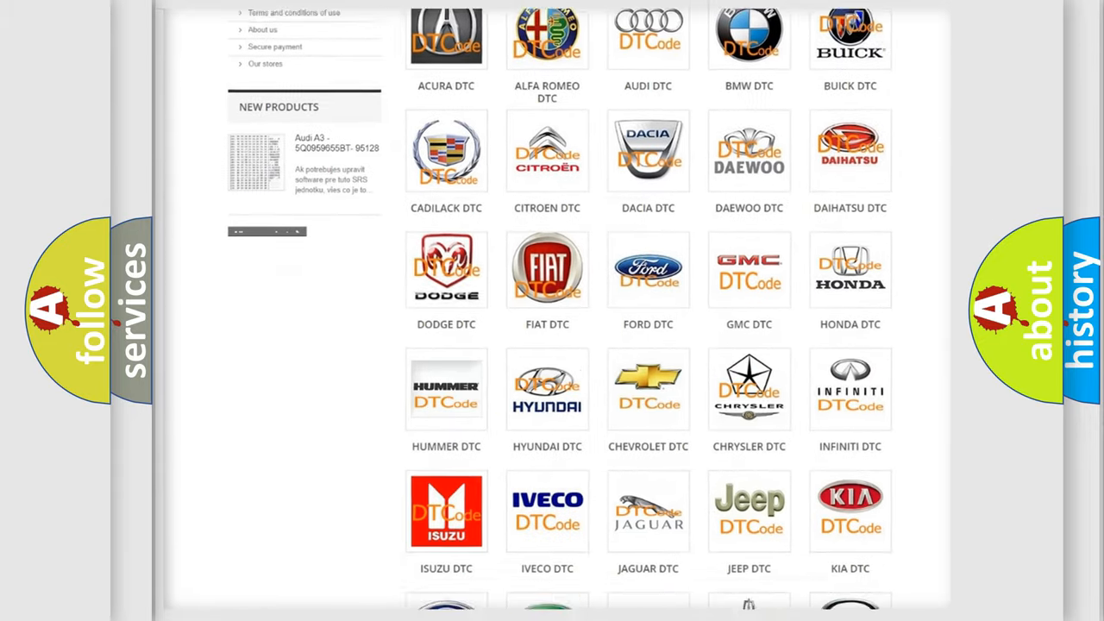
pyautogui.scroll(-3)
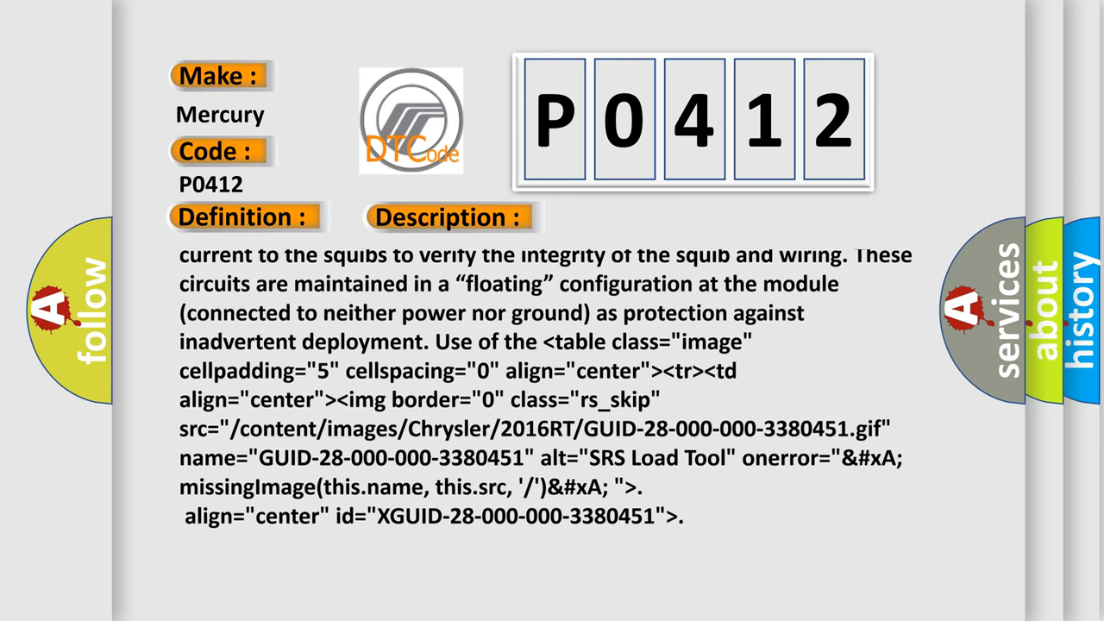
pyautogui.scroll(-3)
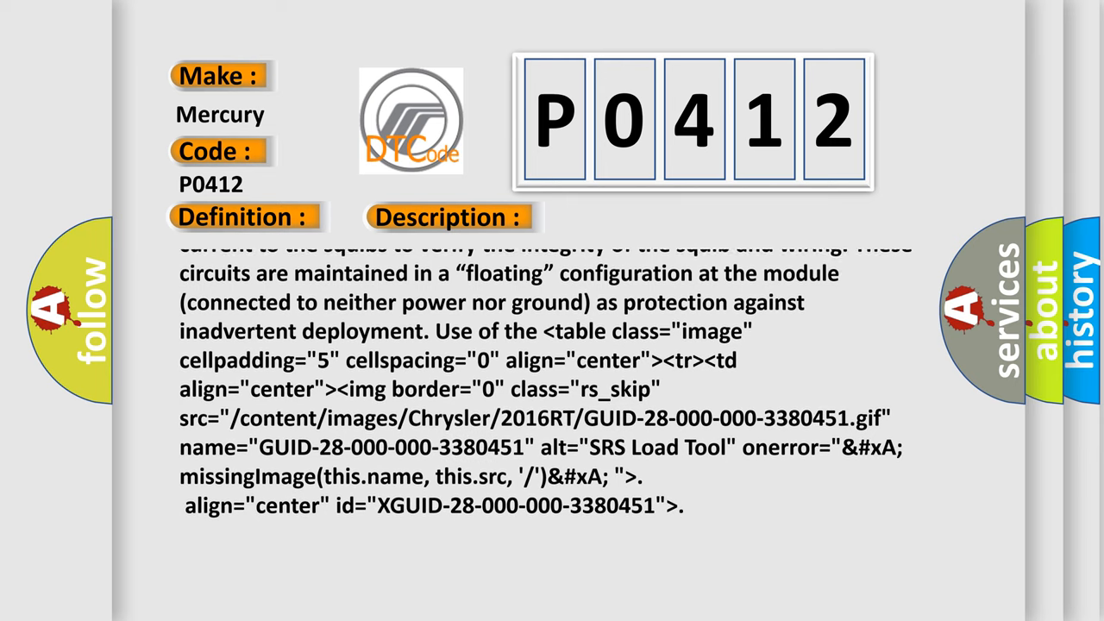
pyautogui.scroll(-3)
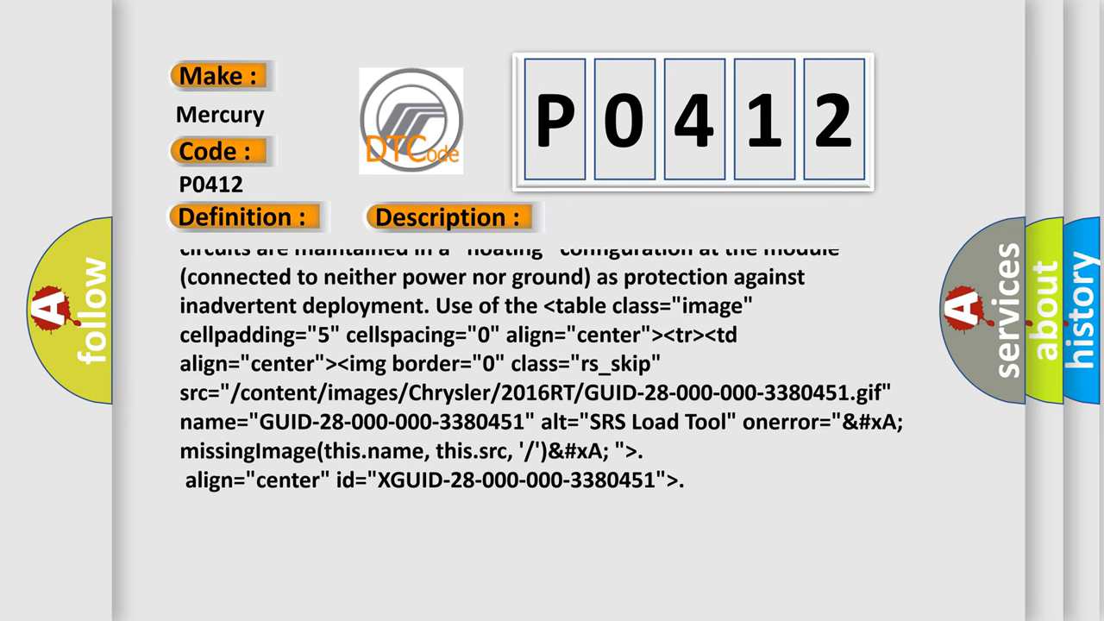
pyautogui.scroll(-3)
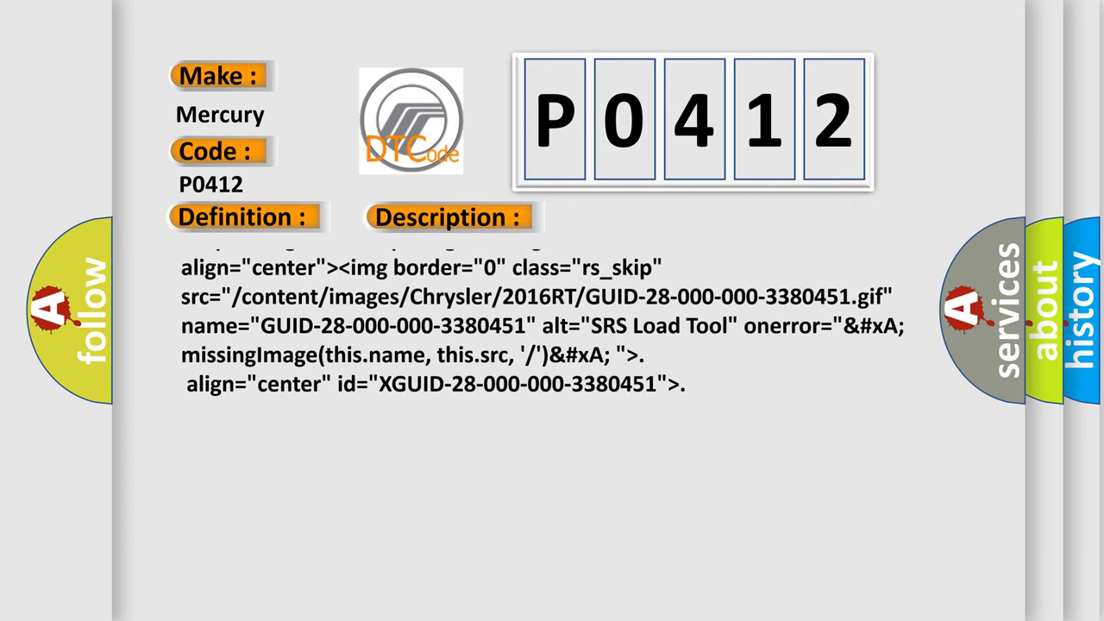
pyautogui.scroll(-3)
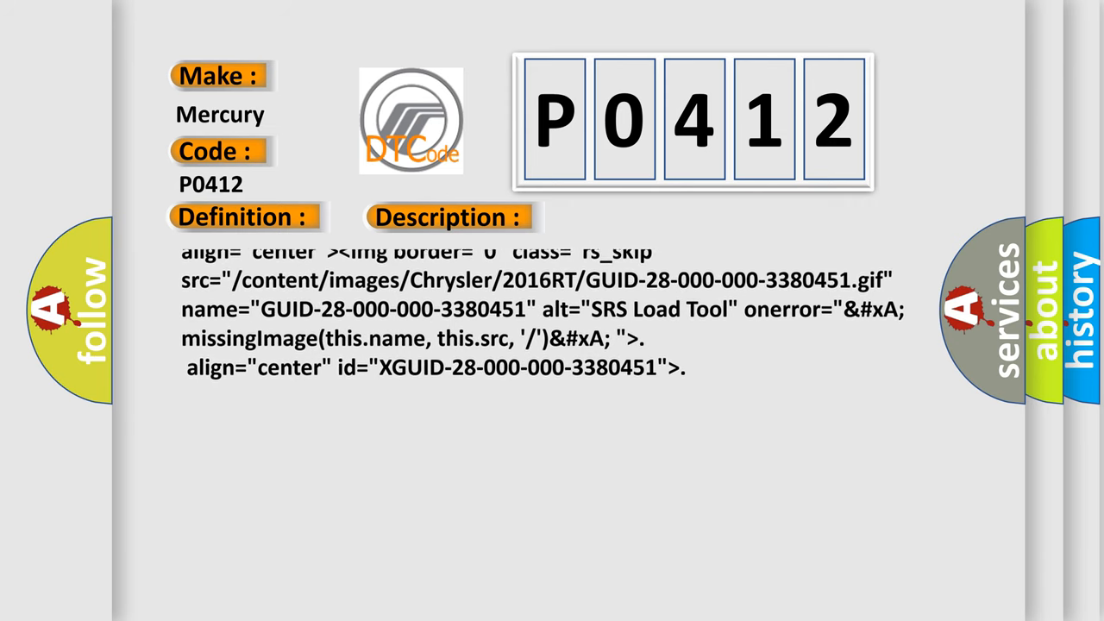